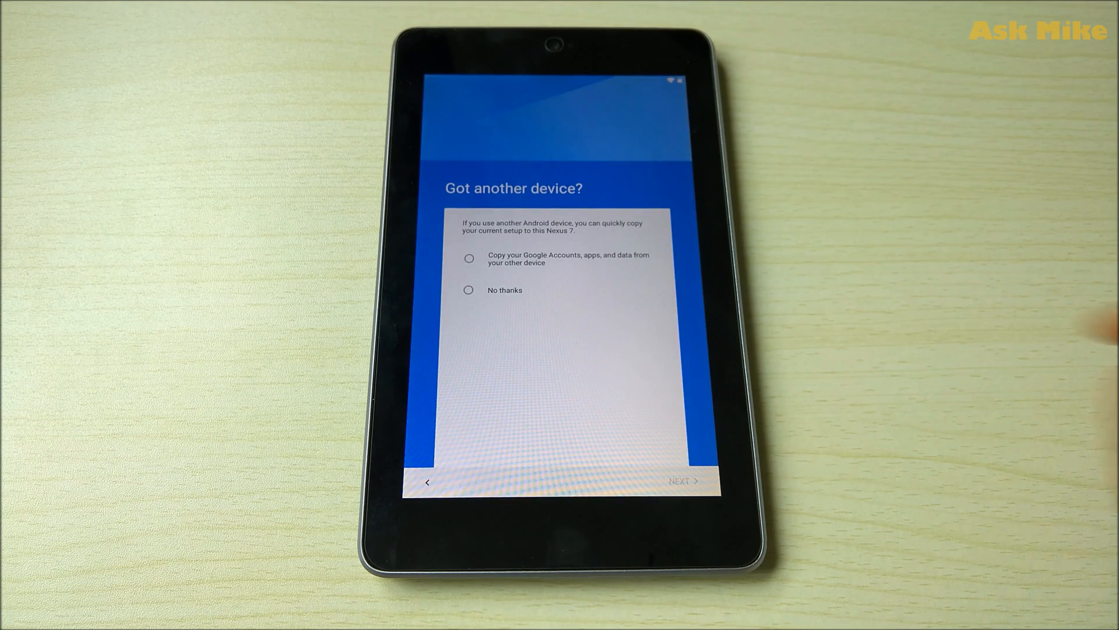
# Answer the 'Got another device?' prompt and accept the Google services settings
pyautogui.click(468, 290)
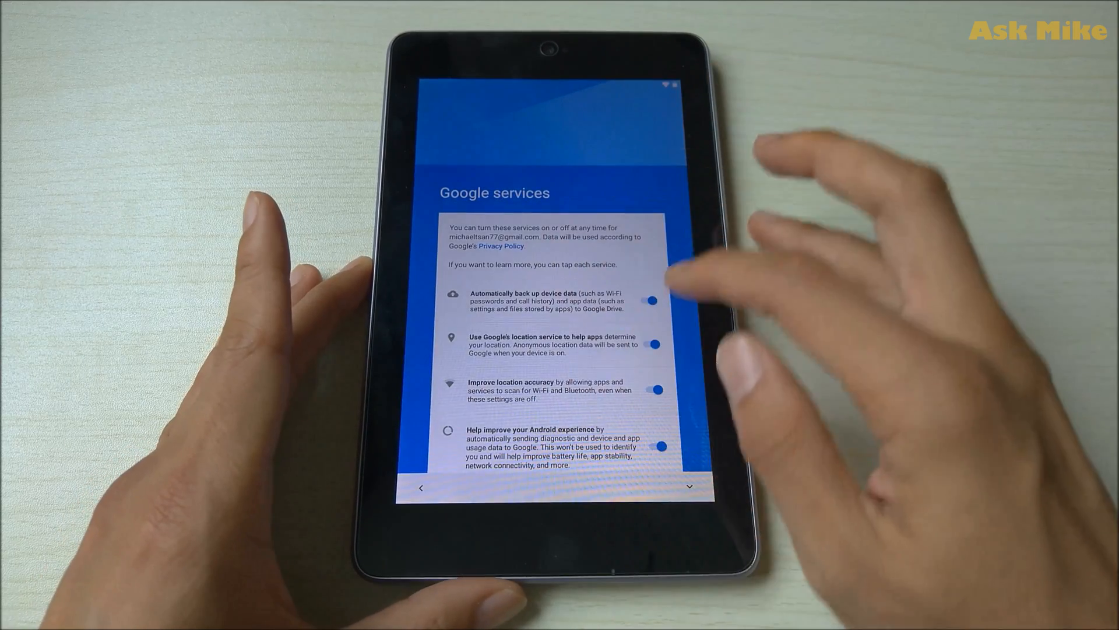
pyautogui.click(651, 301)
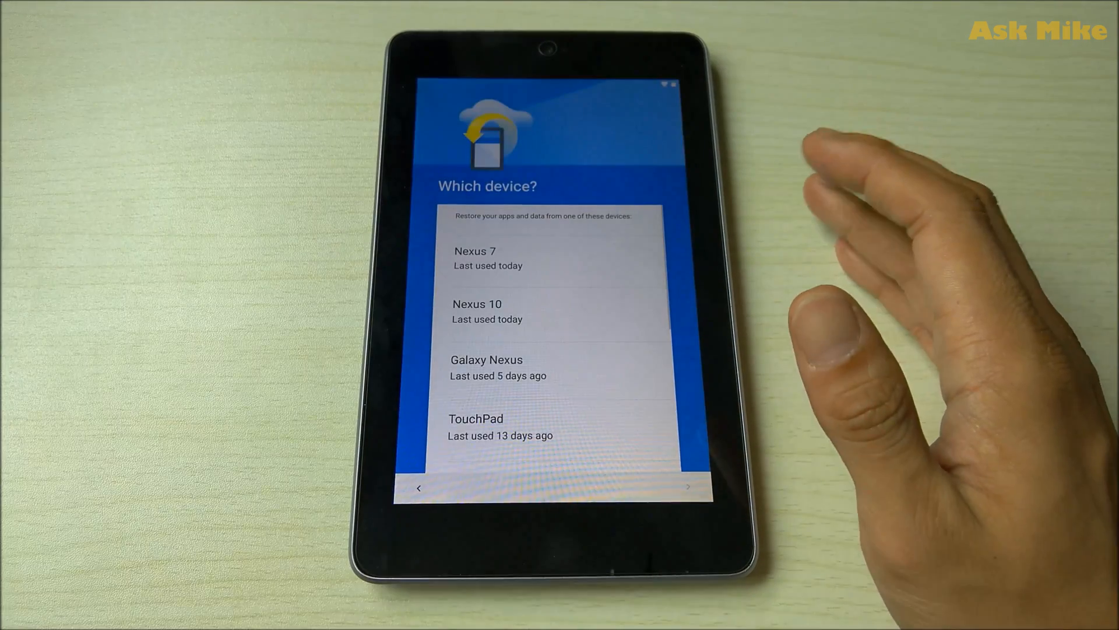
# Scroll down the 'Which device?' restore list
pyautogui.scroll(-3)
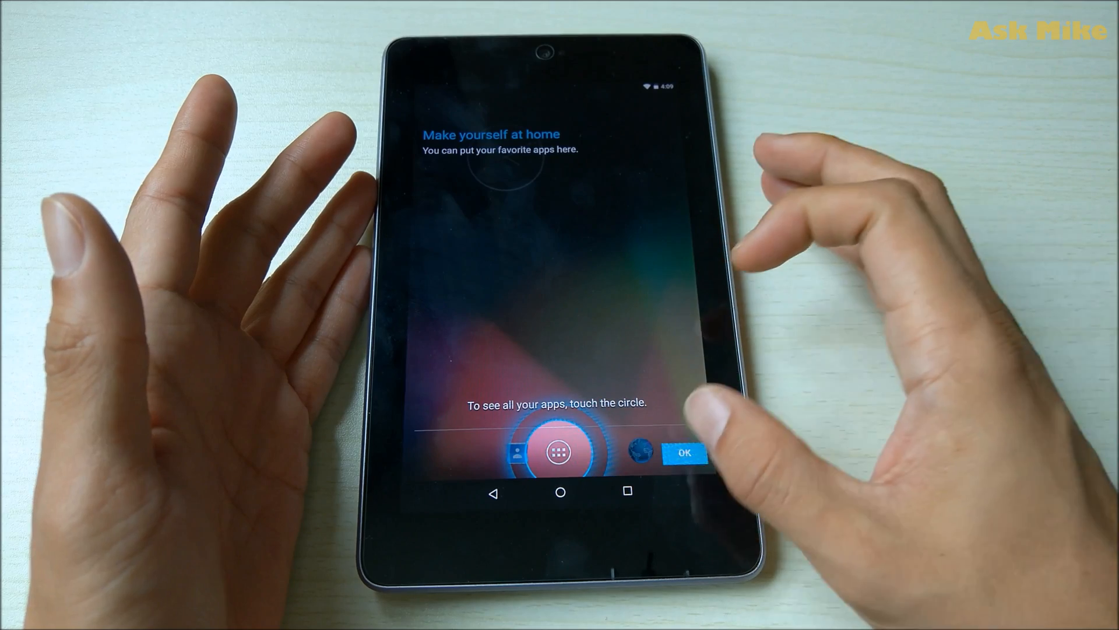
# Dismiss the home tip and confirm Android 6.0.1 under About tablet, then return home
pyautogui.click(683, 452)
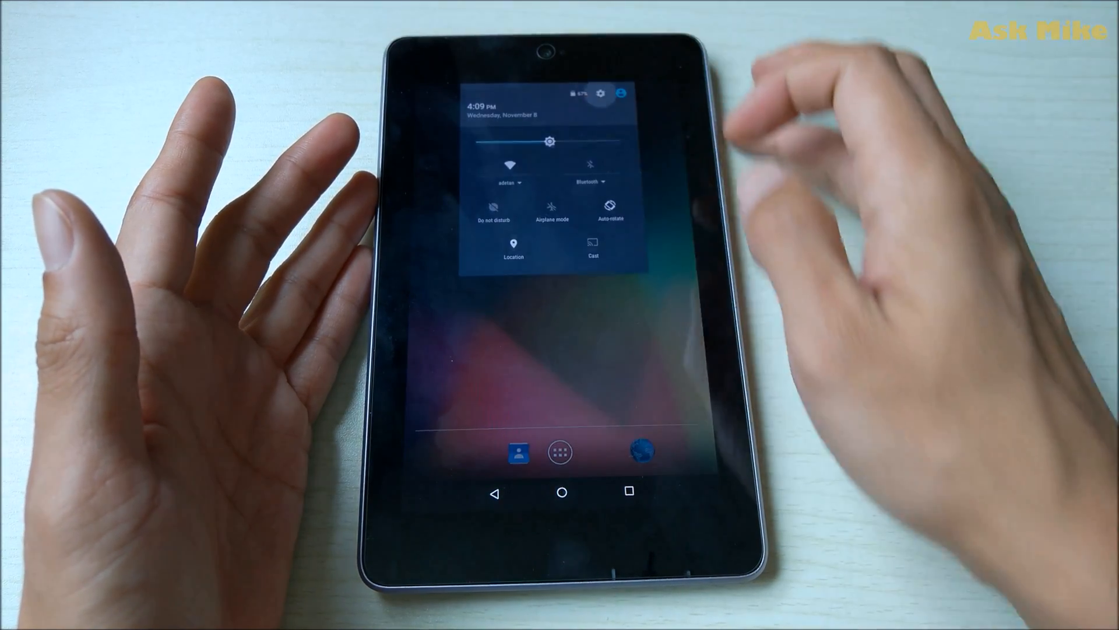
pyautogui.click(601, 93)
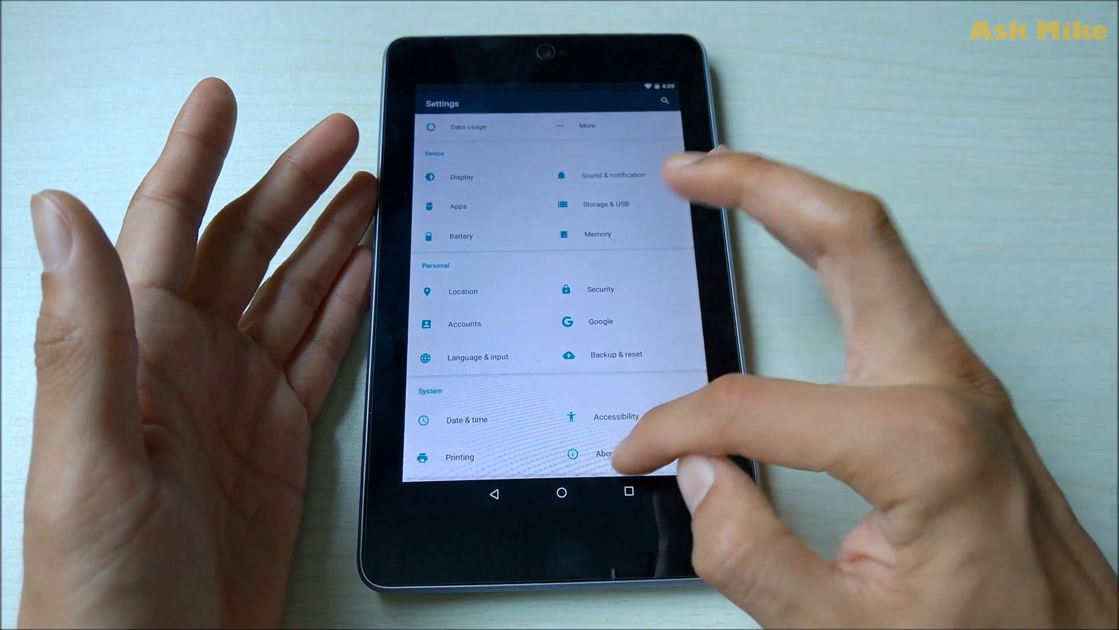
pyautogui.click(604, 453)
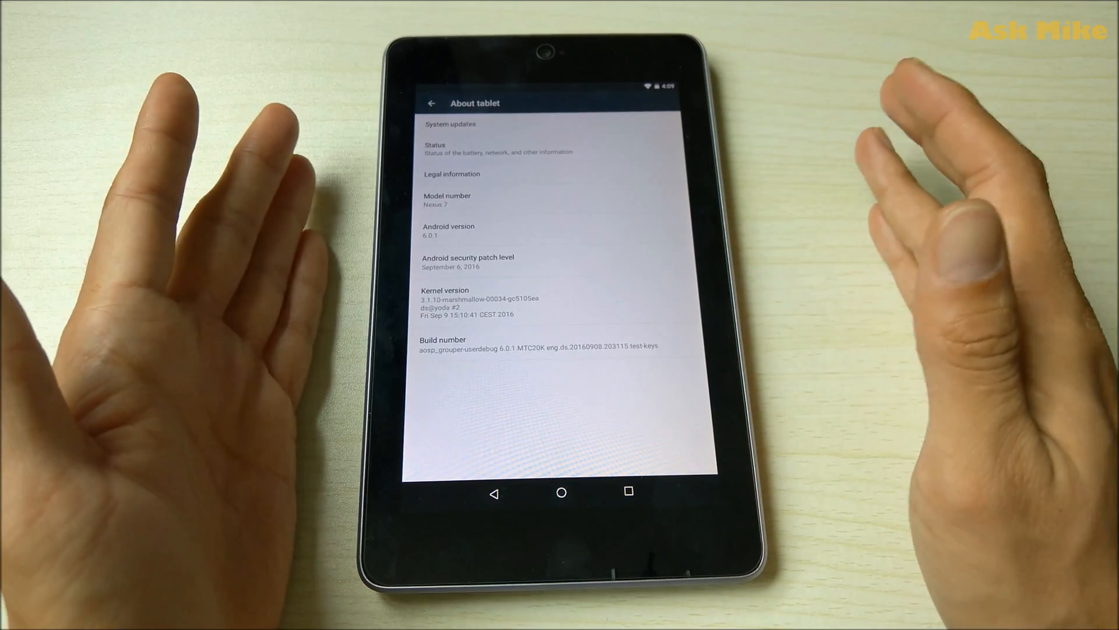
pyautogui.click(495, 492)
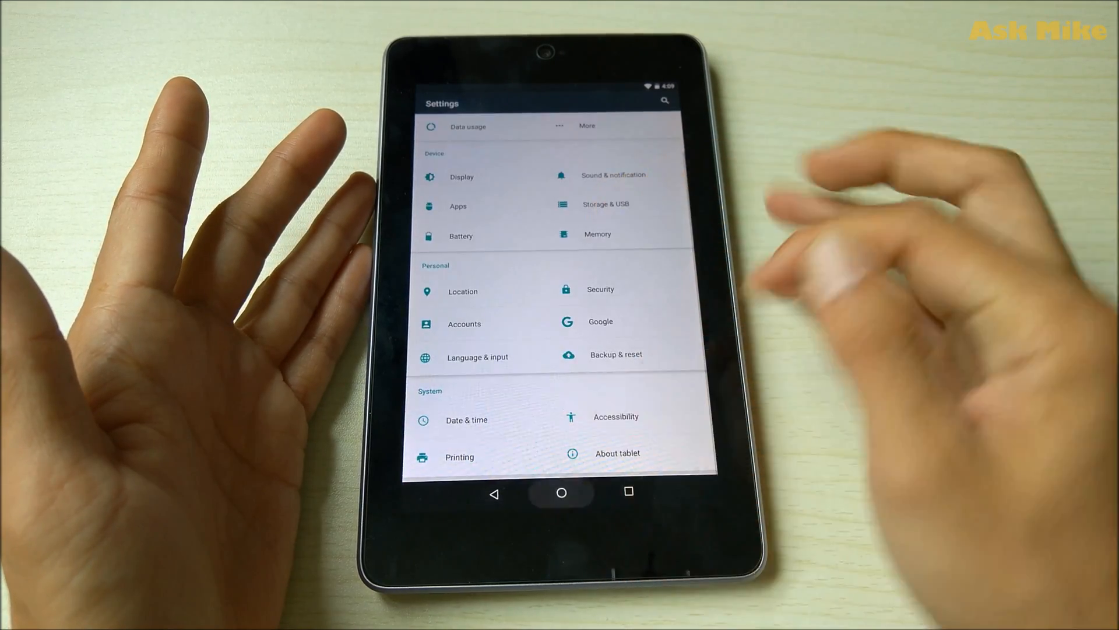
pyautogui.click(561, 493)
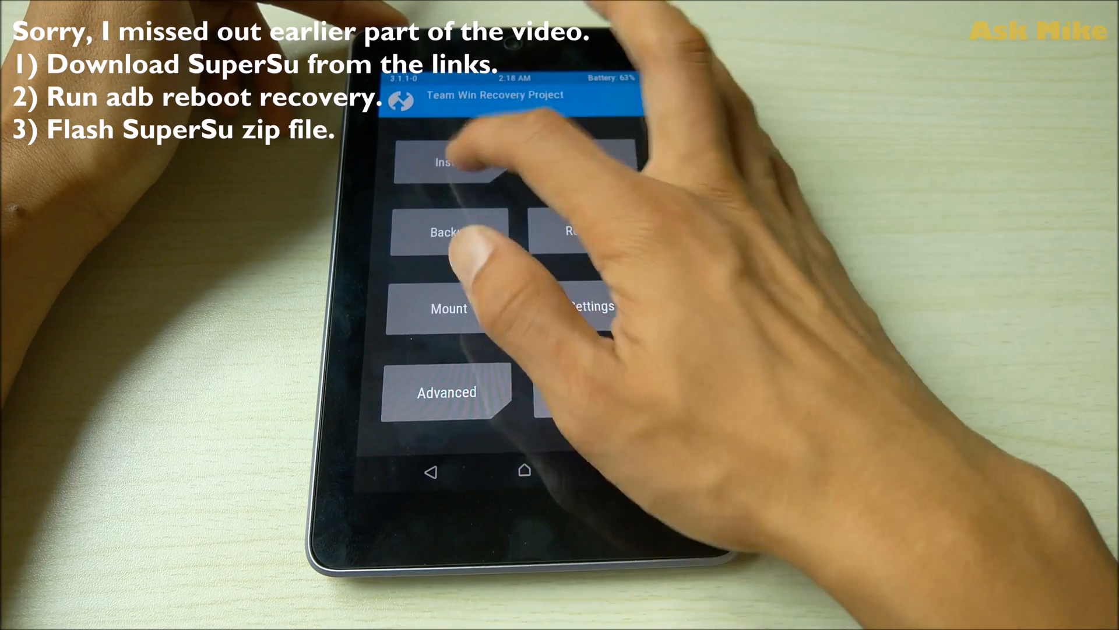
# Add JournalingDisabler.zip from /sdcard to TWRP's install queue
pyautogui.click(446, 163)
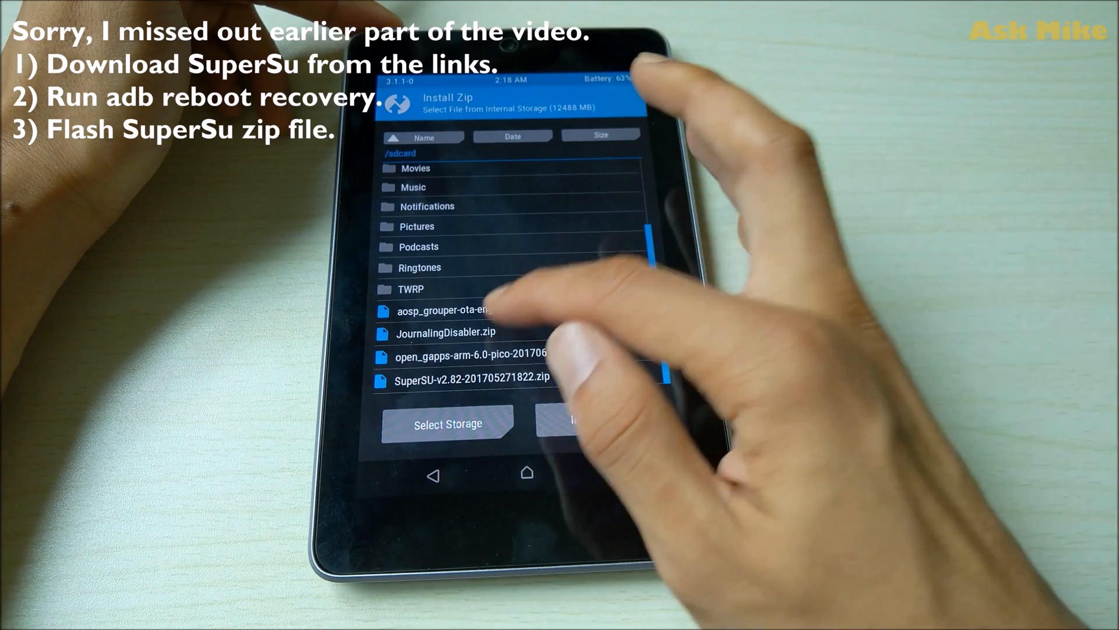
pyautogui.click(446, 332)
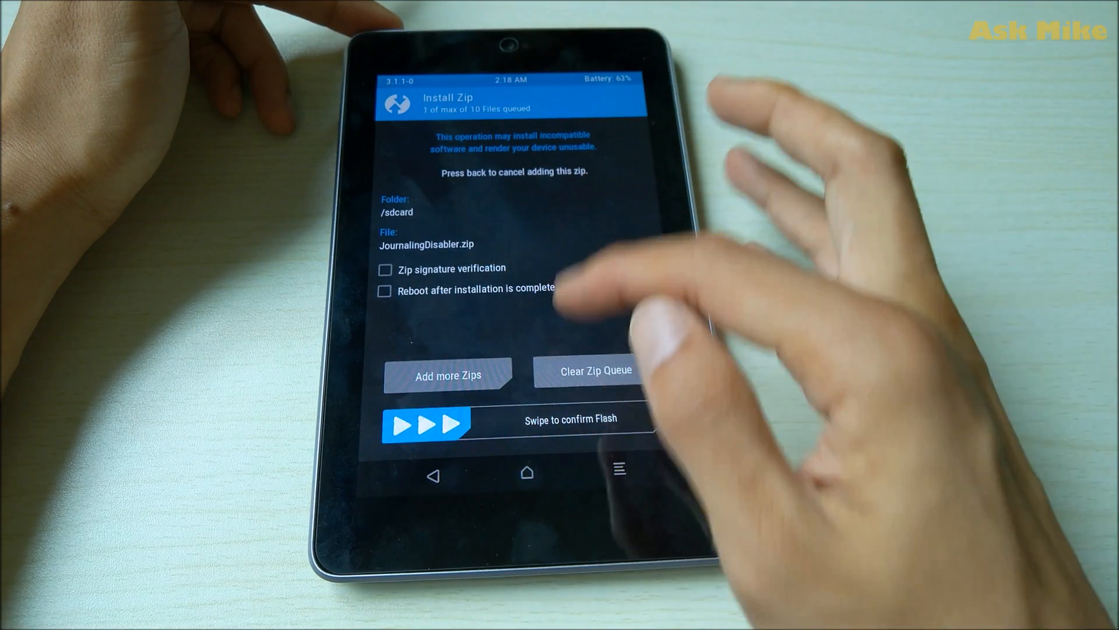